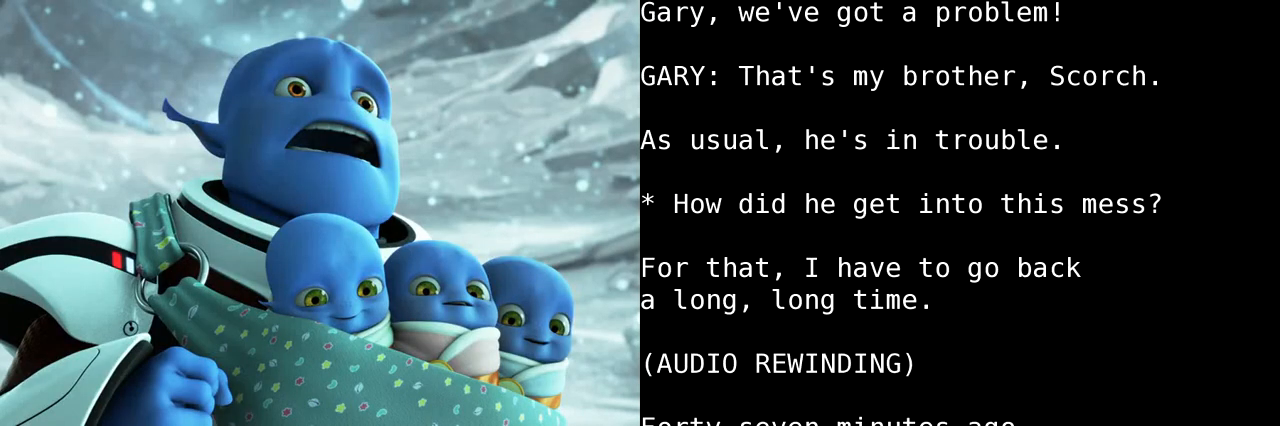
pyautogui.scroll(-3)
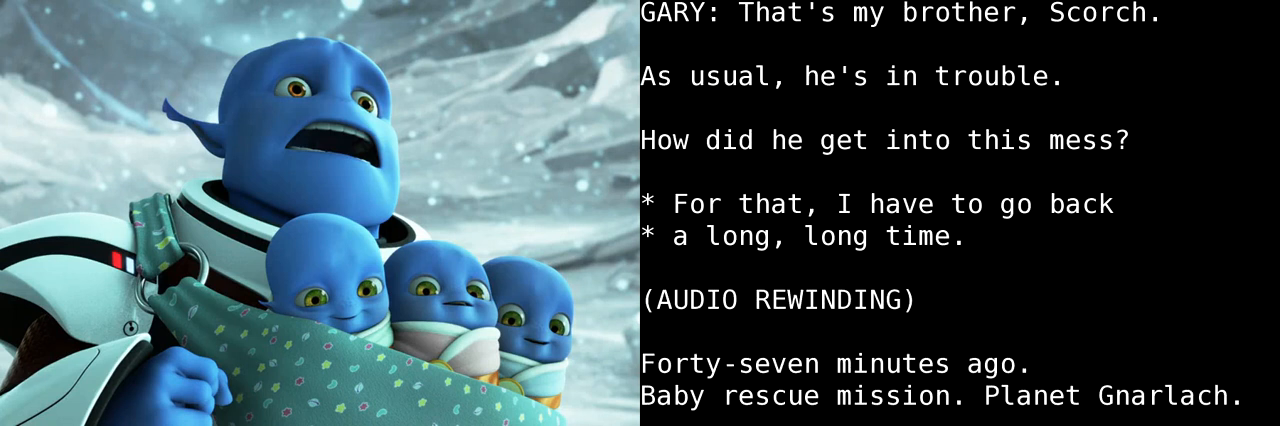